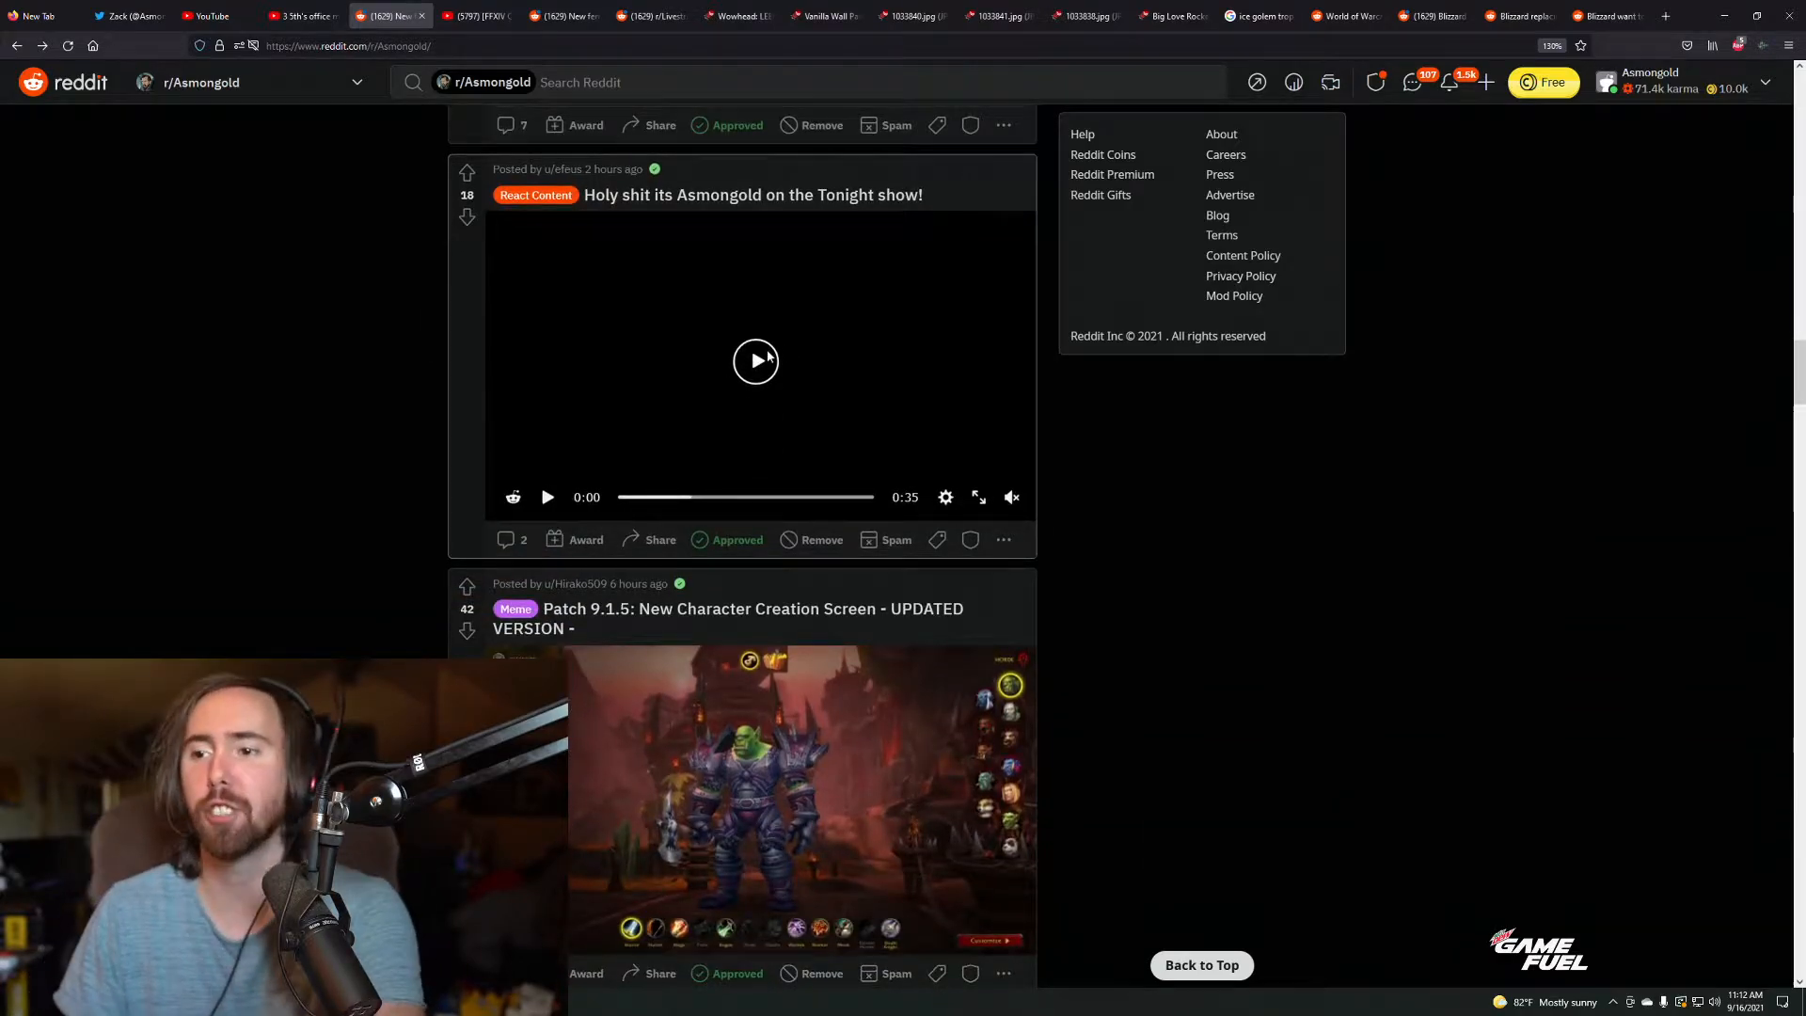
- Play the Asmongold Tonight Show video post in the r/Asmongold feed
click(757, 362)
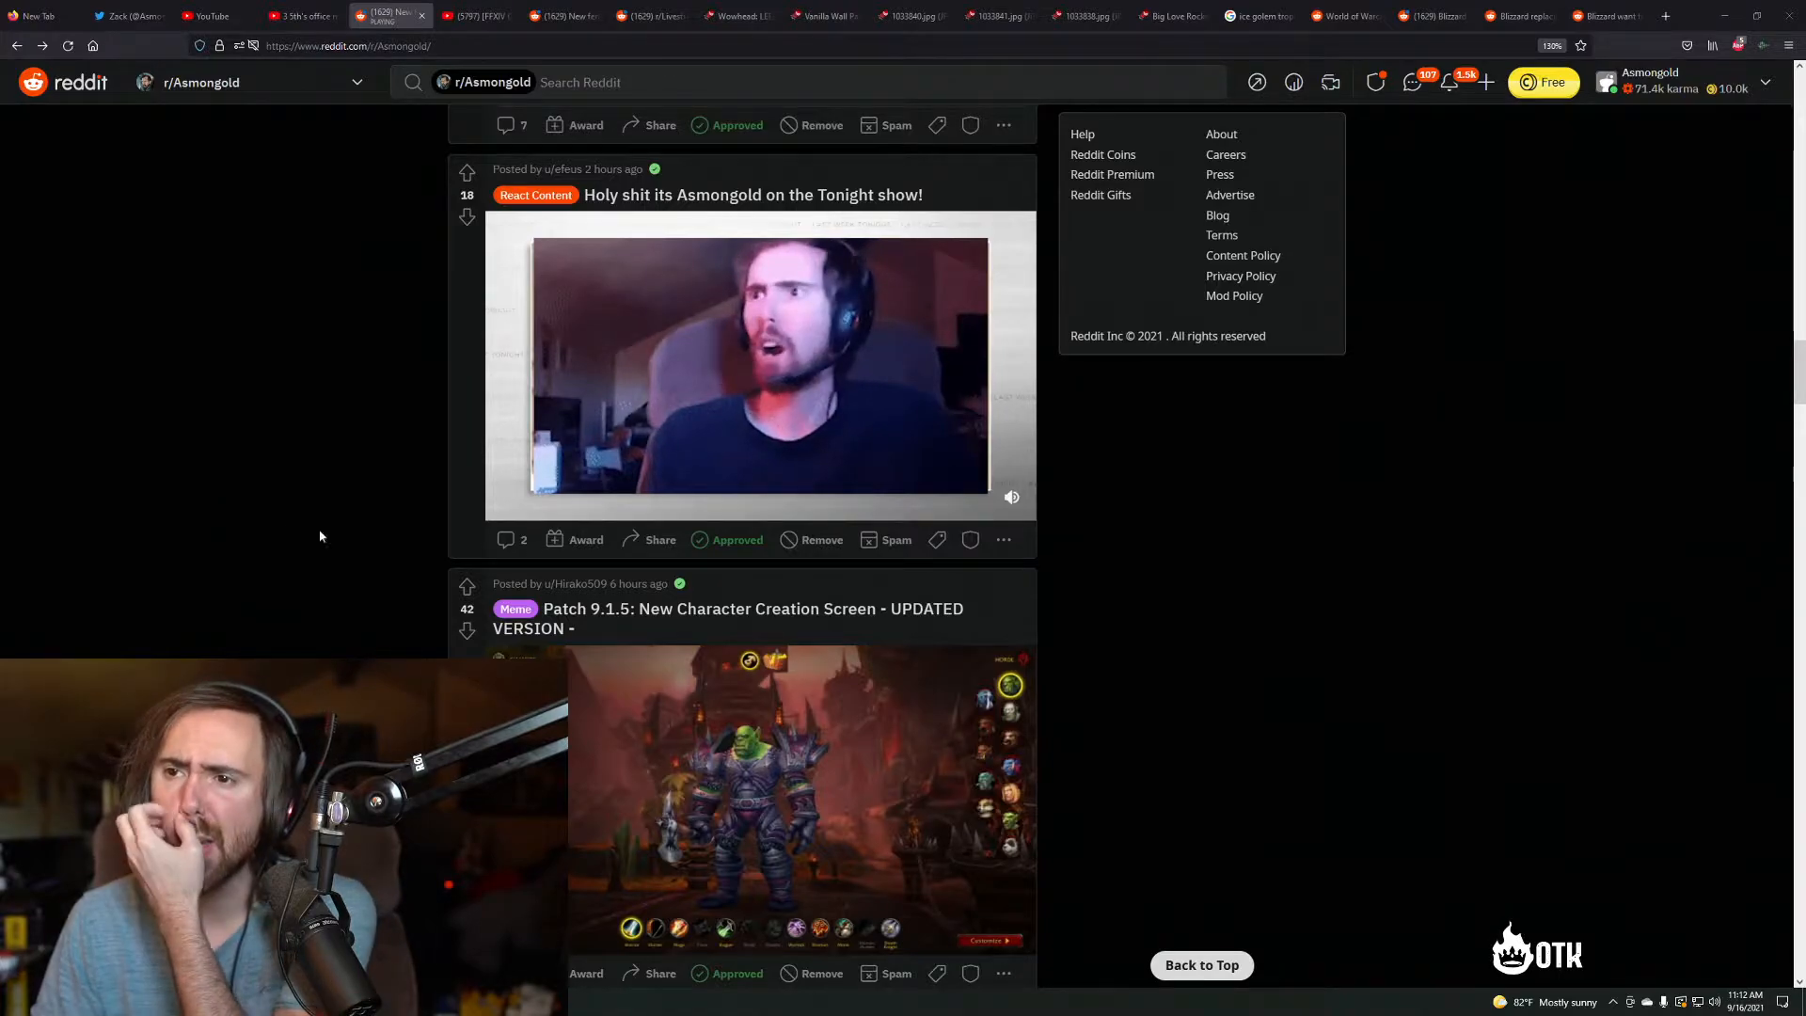
click(1011, 496)
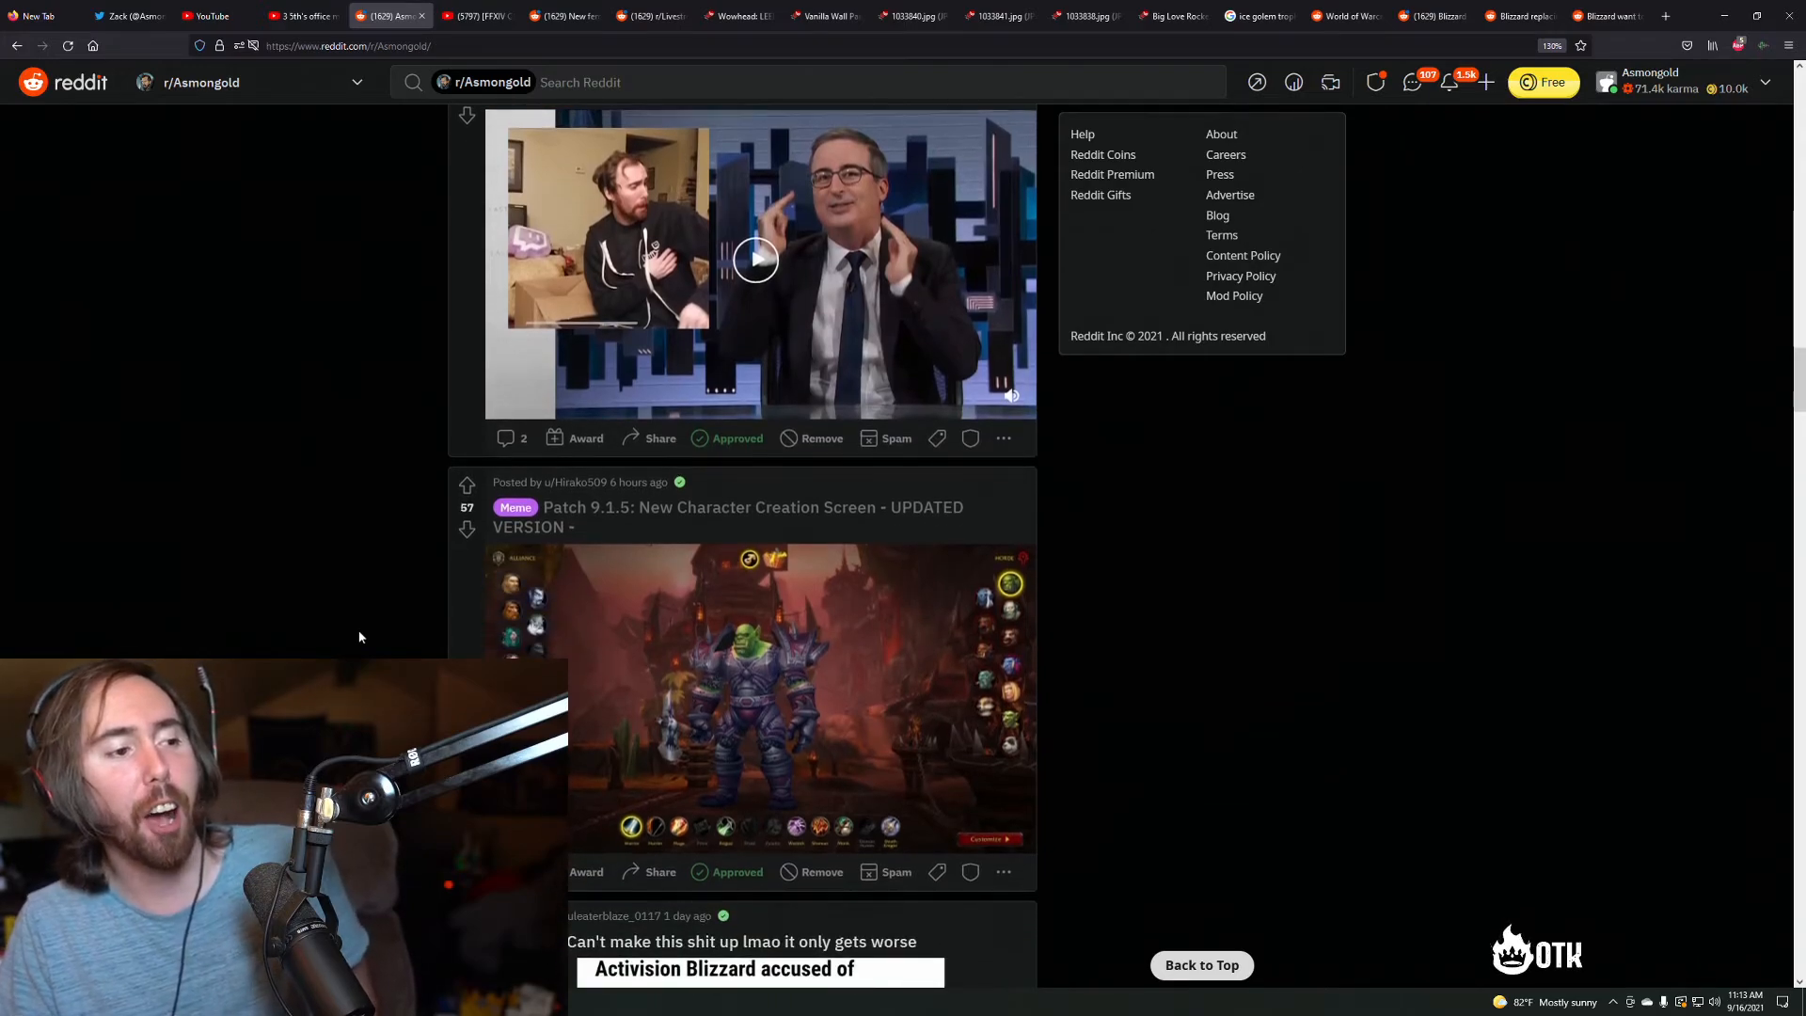
- Scroll down the feed to the Activision Blizzard labor violations post
scroll(down, 3)
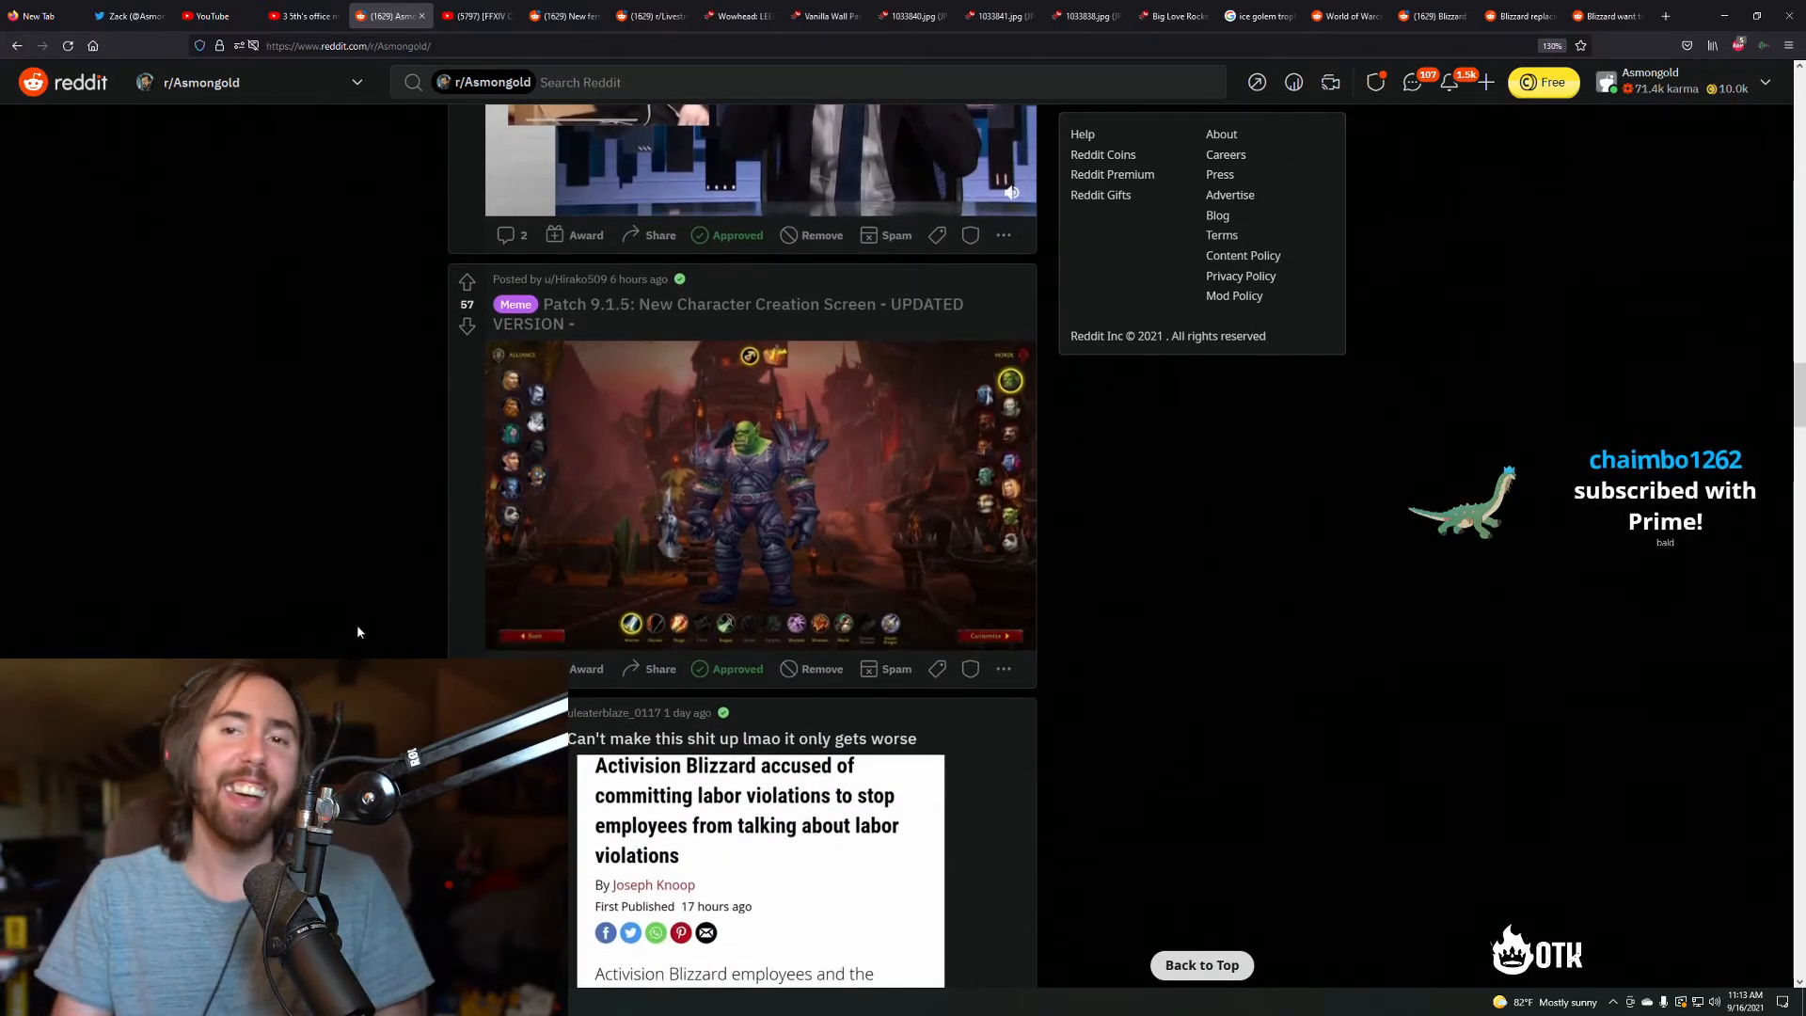
scroll(down, 3)
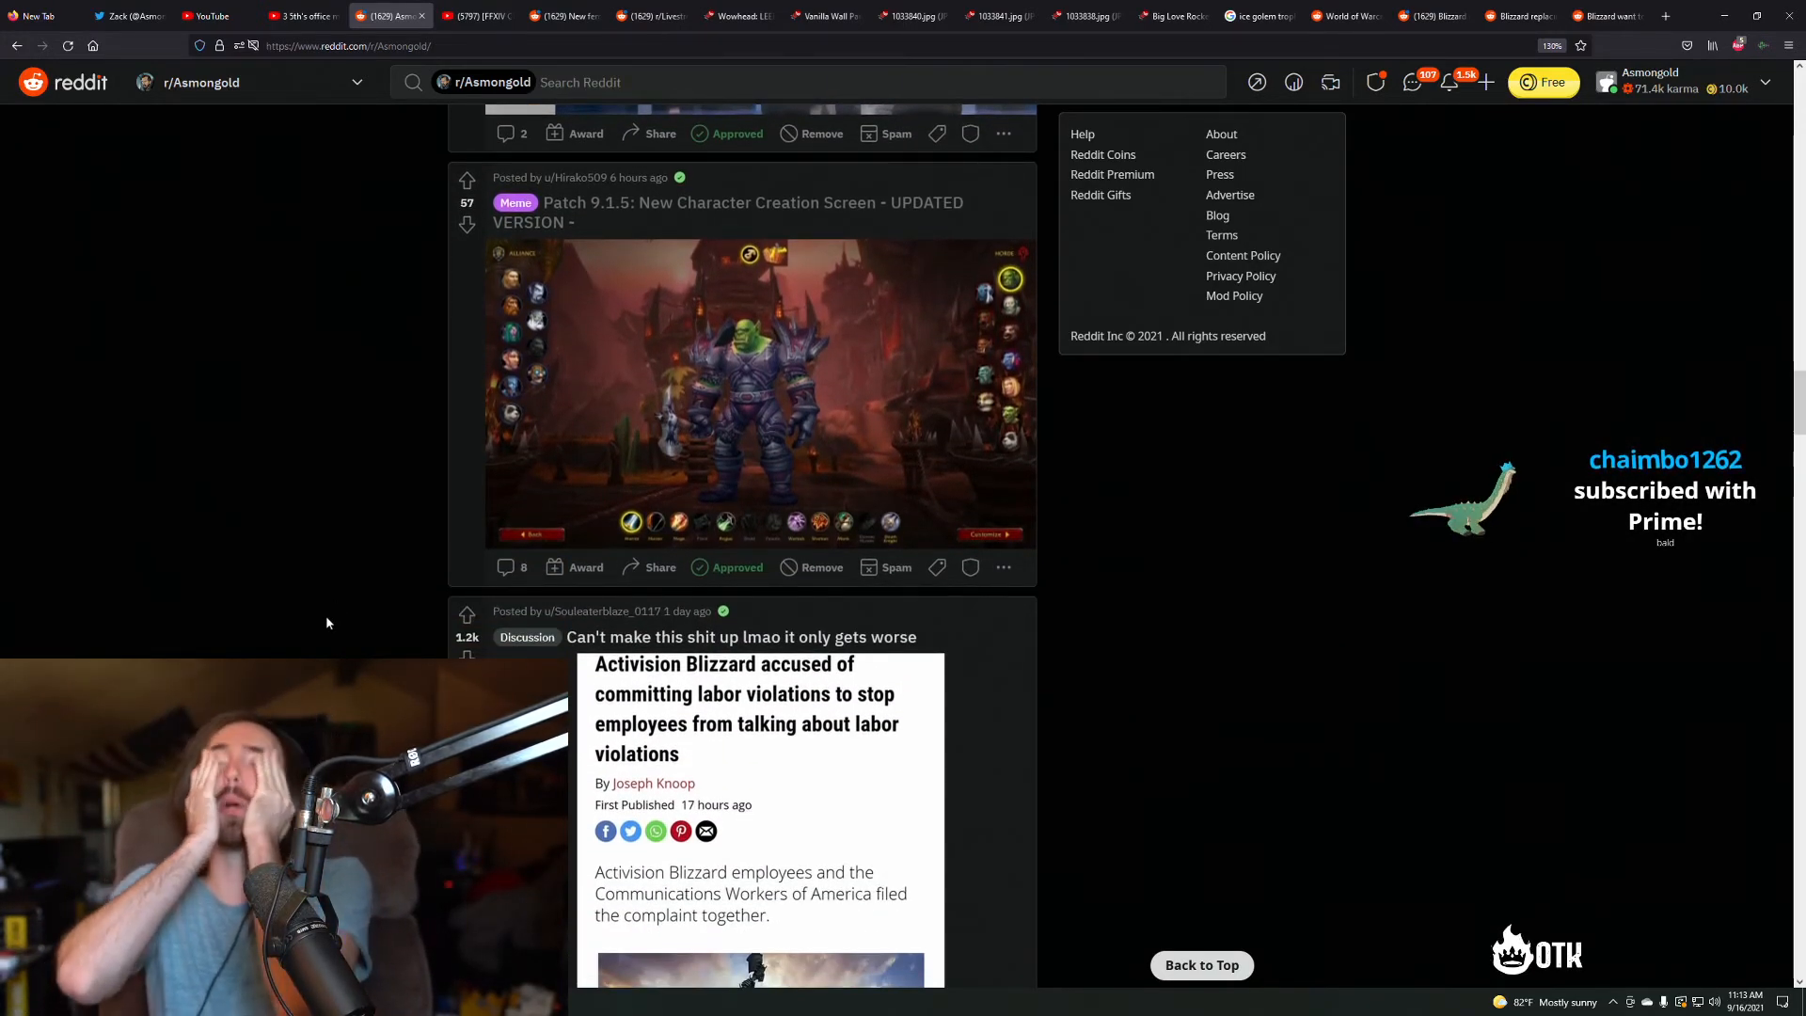